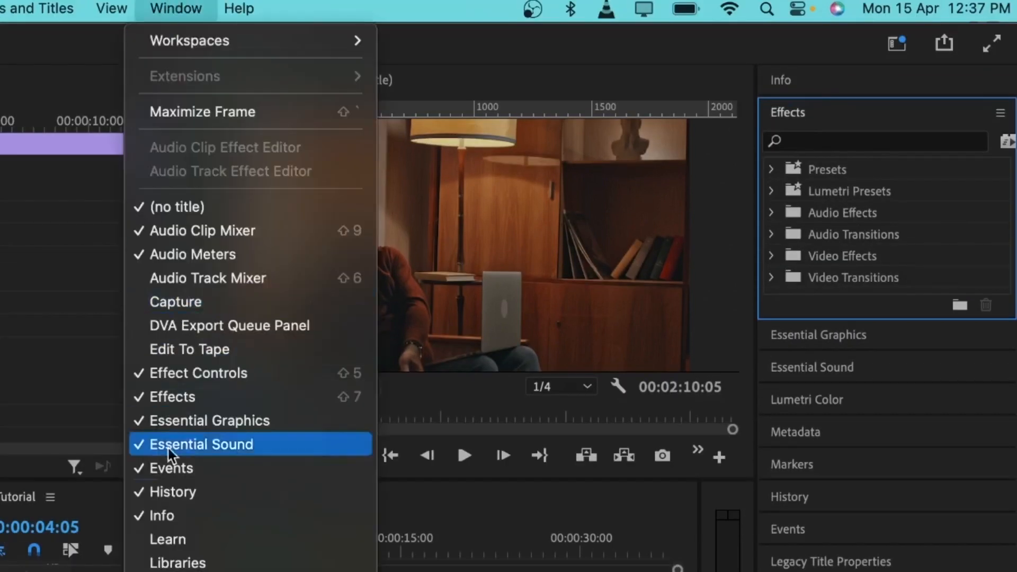
left_click(202, 445)
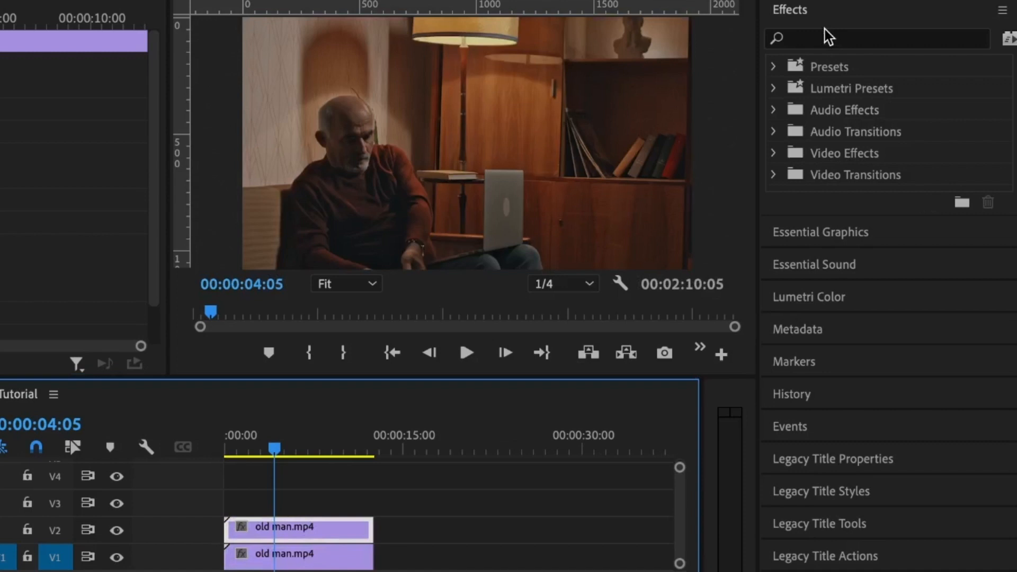